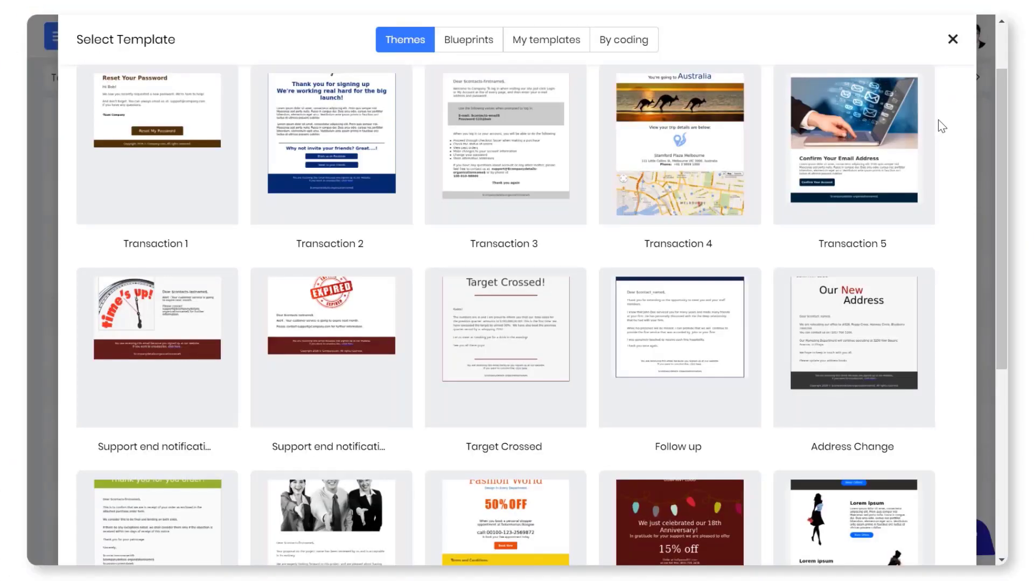
Browse the themed designs, then switch the template chooser to Blueprints.
scroll("down", 3)
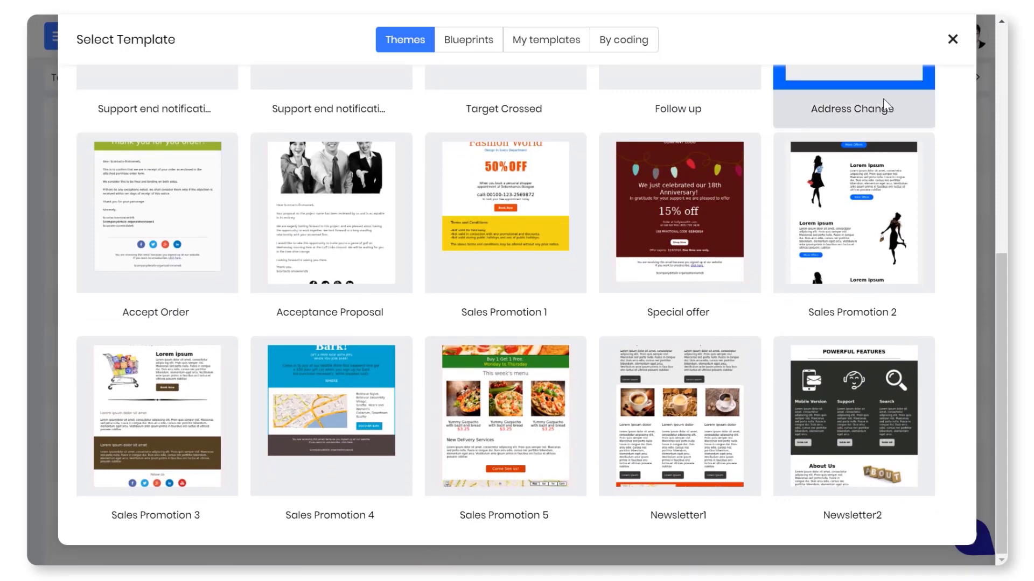
left_click(468, 39)
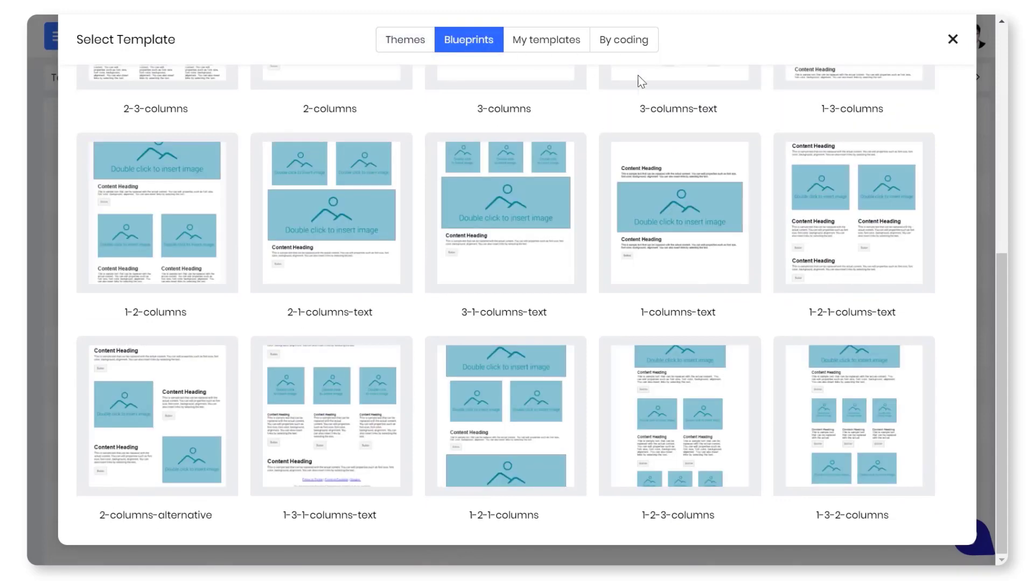
mouse_move(959, 92)
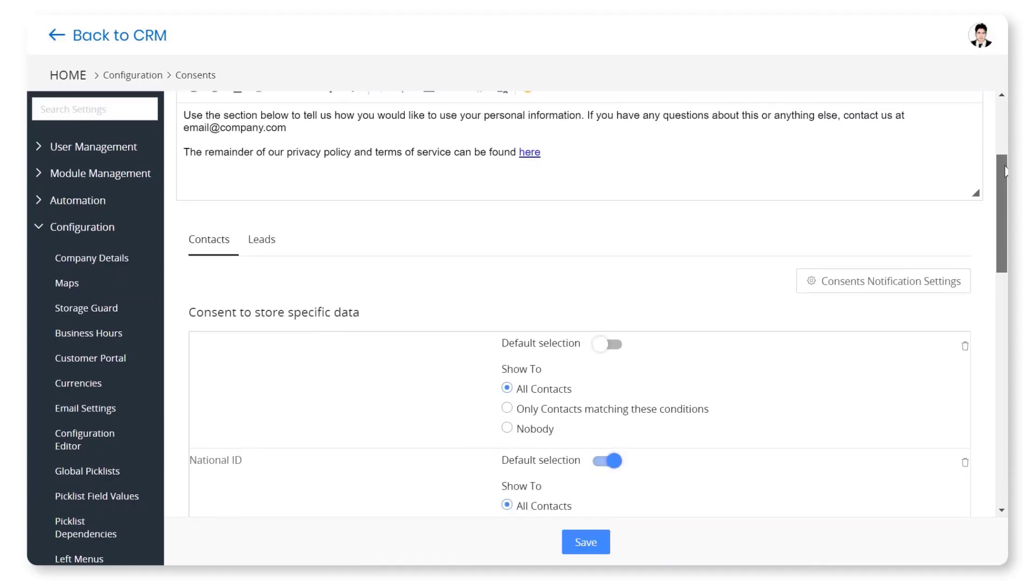
Review the consent settings and close the campaign summary to reach the Email Campaigns list.
scroll("down", 3)
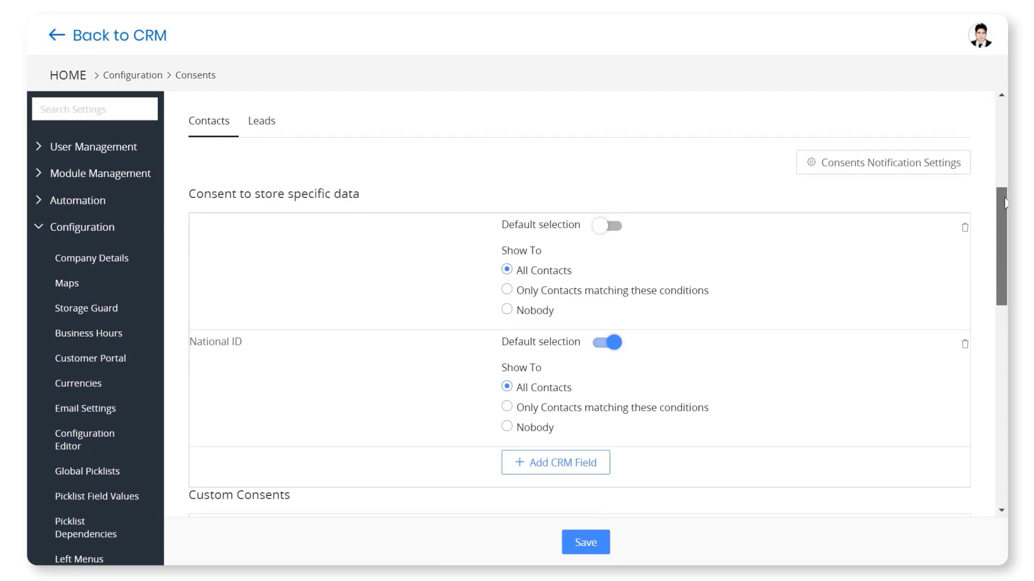
scroll("down", 3)
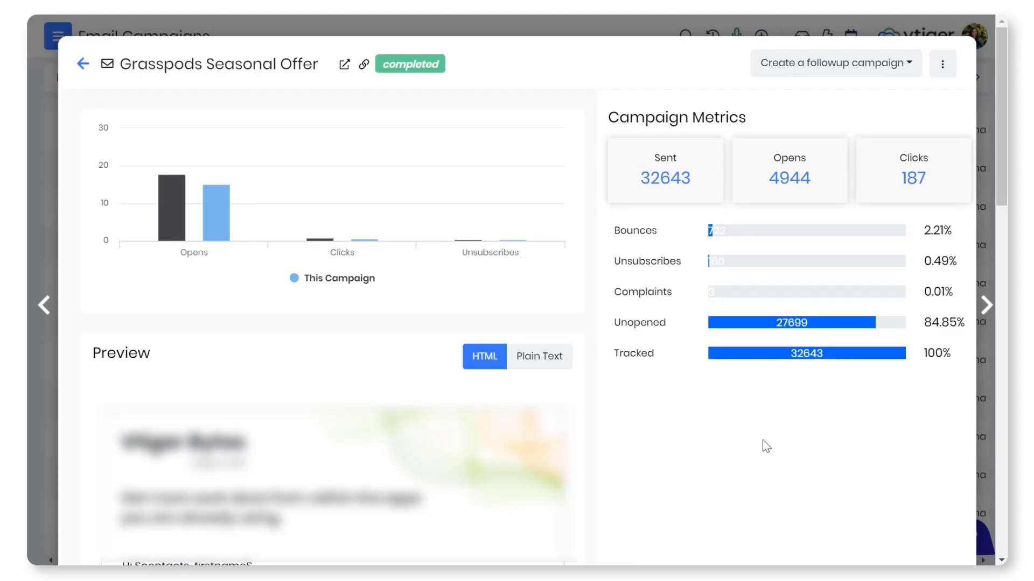
left_click(82, 63)
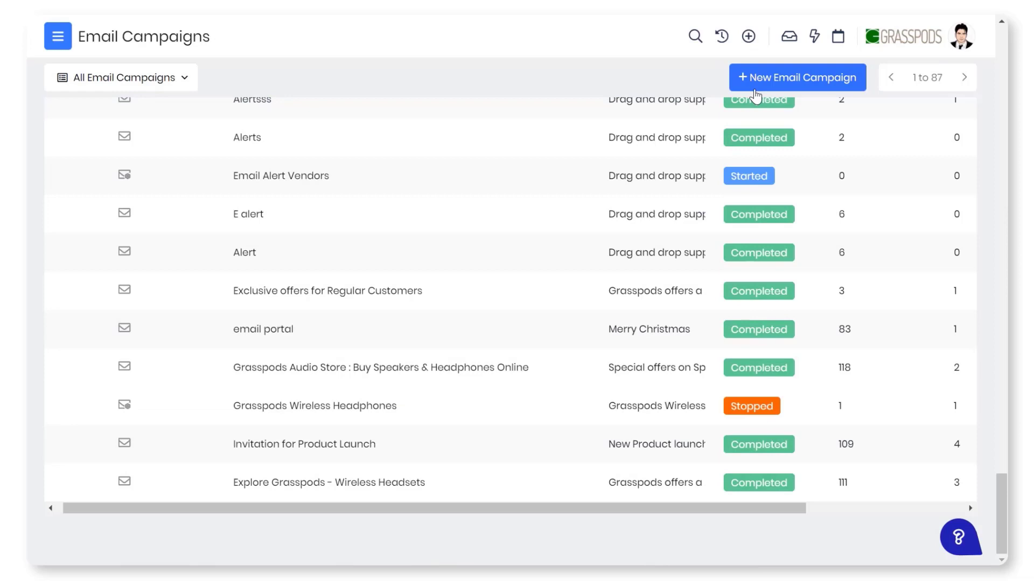
Create a new email campaign, reviewing the Campaign Type options in the Adding new dialog.
left_click(796, 78)
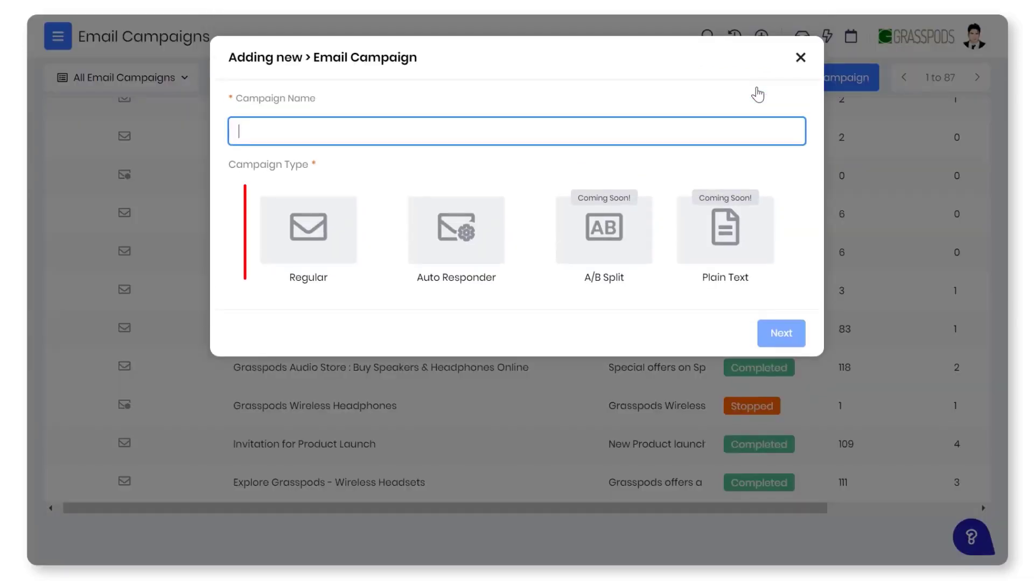
left_click(307, 229)
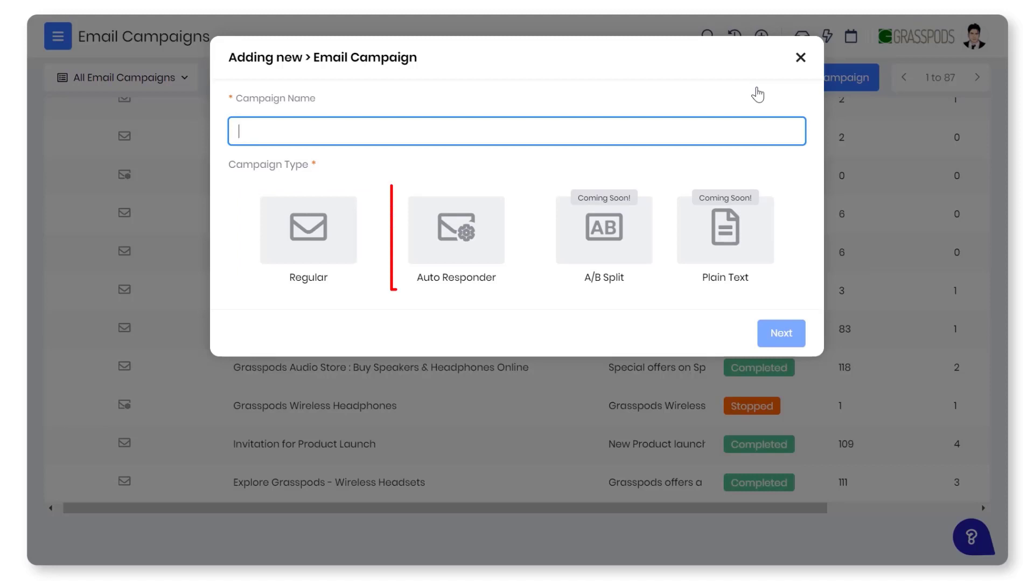
left_click(454, 229)
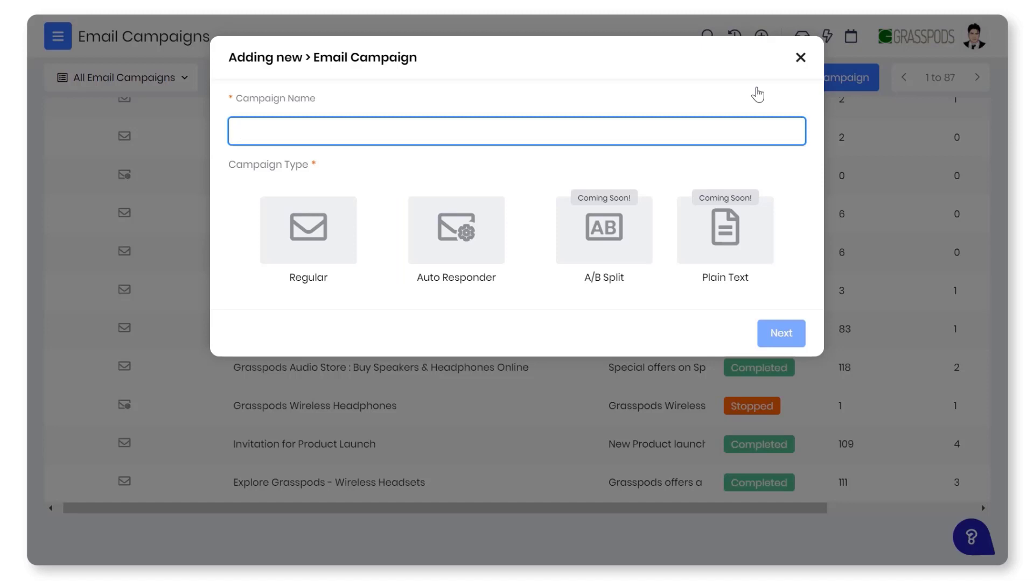
left_click(800, 57)
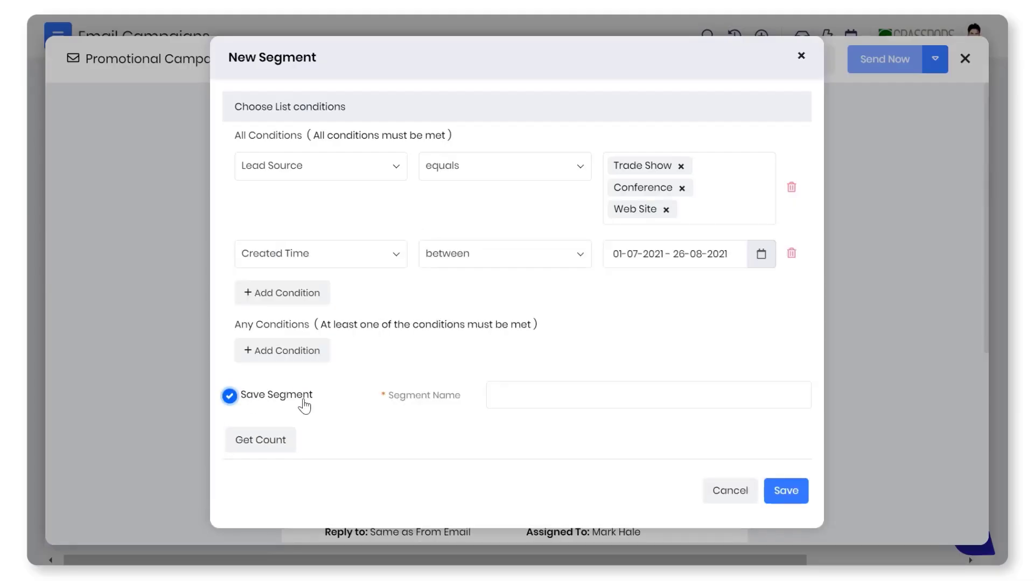
Save the recipient segment under the name 'New customers'.
type("New customers")
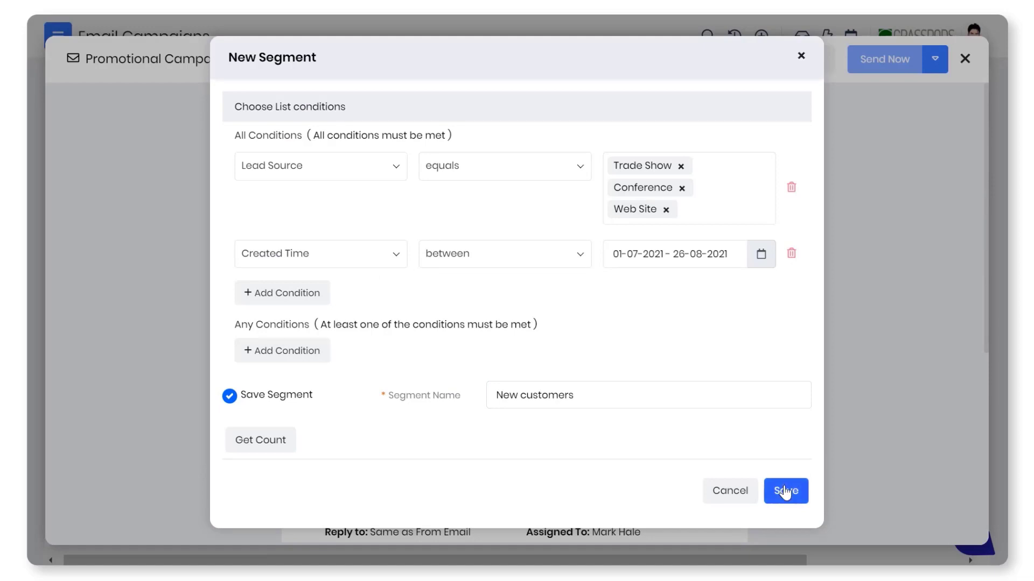
left_click(785, 491)
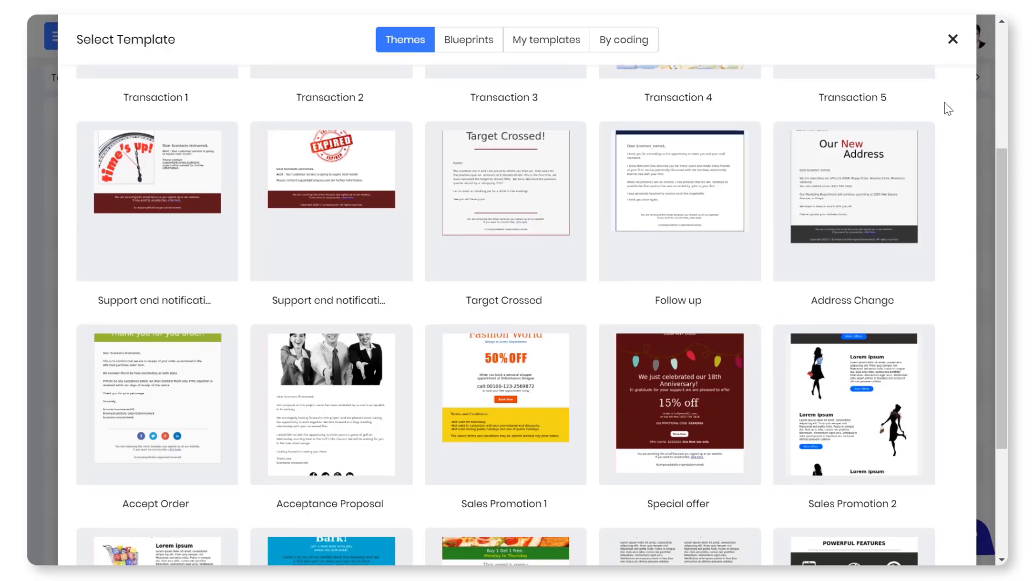
Edit the GP Projectors - Special Offer template and view its HTML source.
left_click(677, 402)
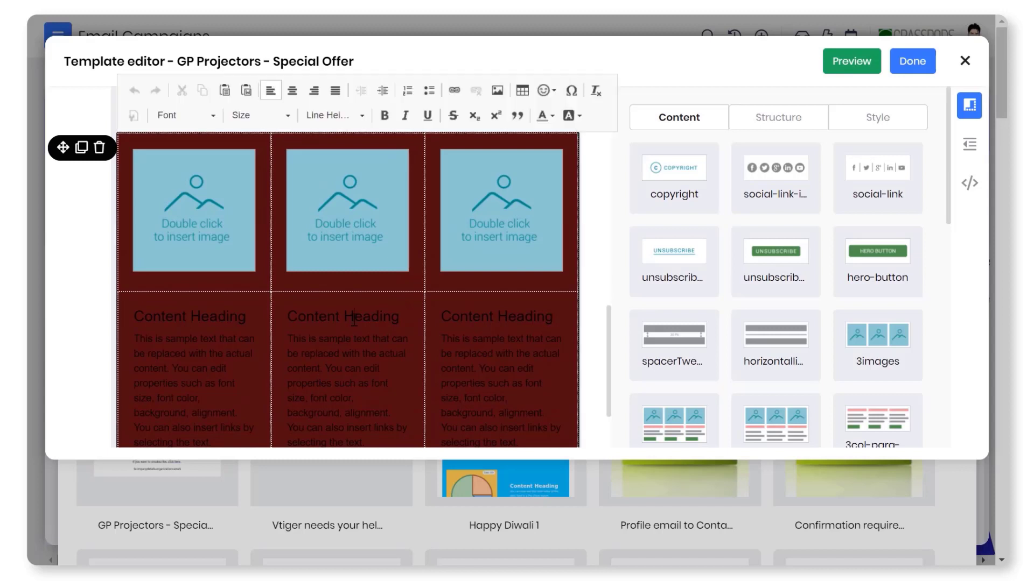
left_click(969, 183)
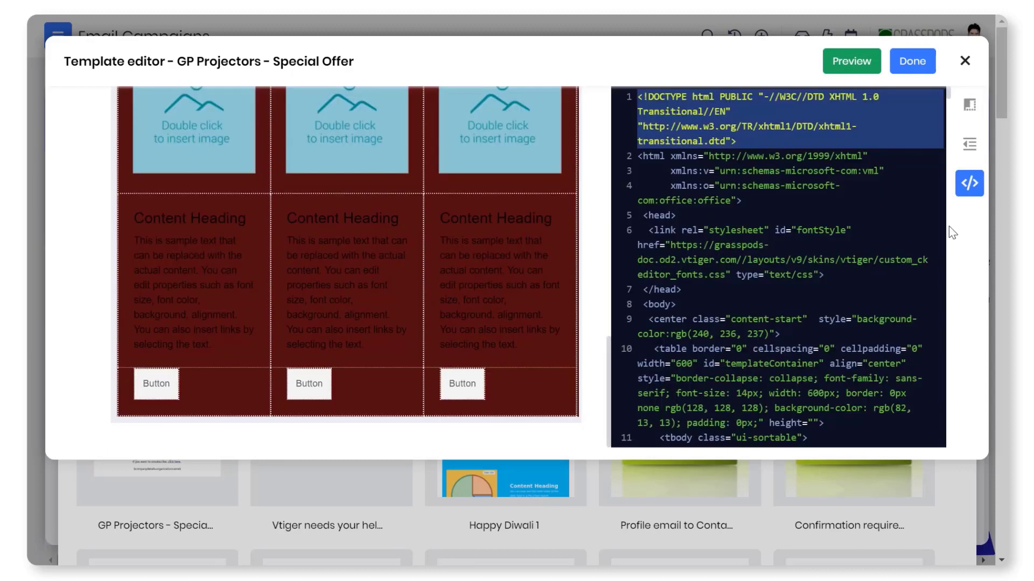
scroll("down", 3)
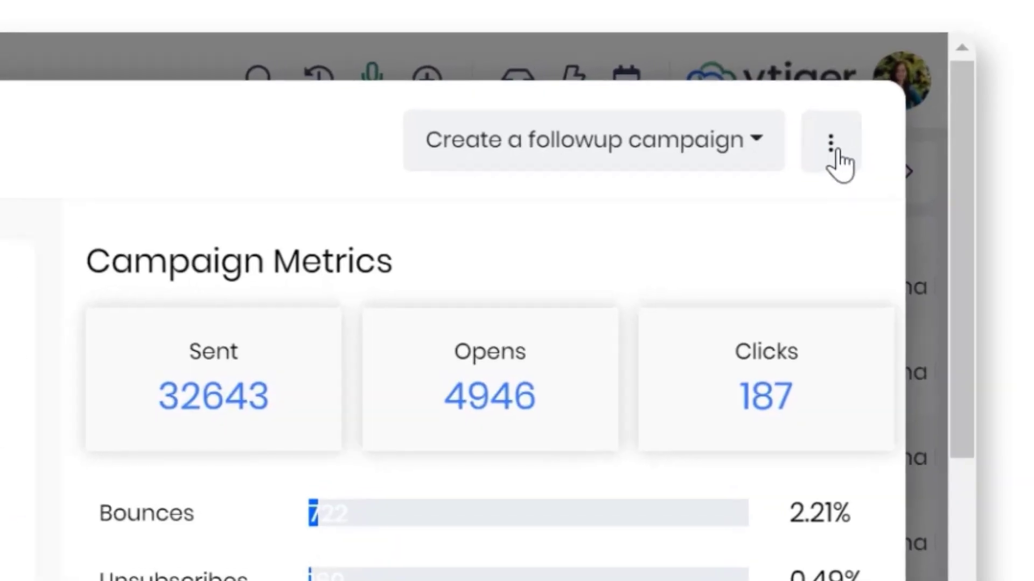
Show the more-actions menu for the campaign with 32,643 emails sent.
left_click(831, 140)
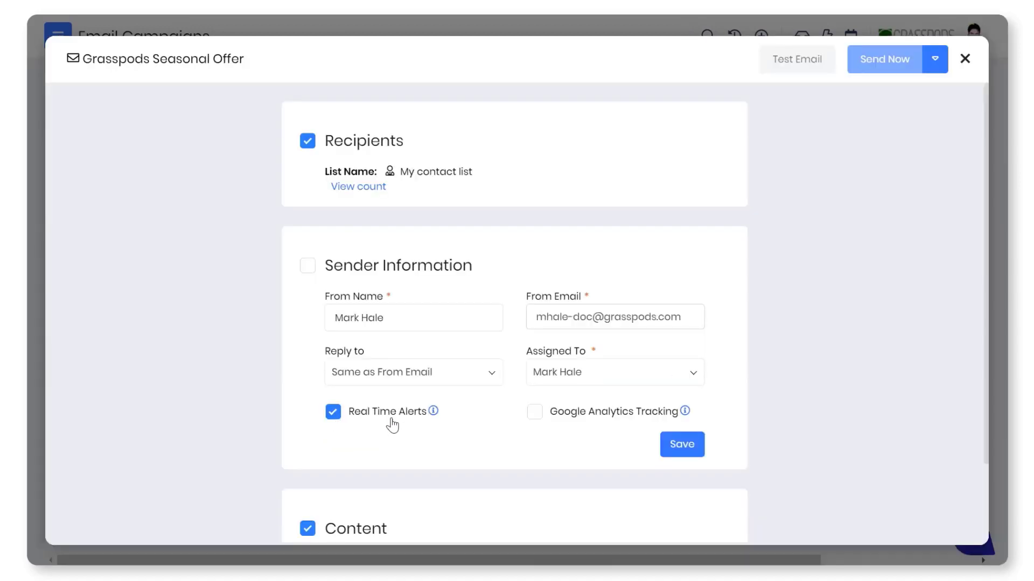
mouse_move(531, 441)
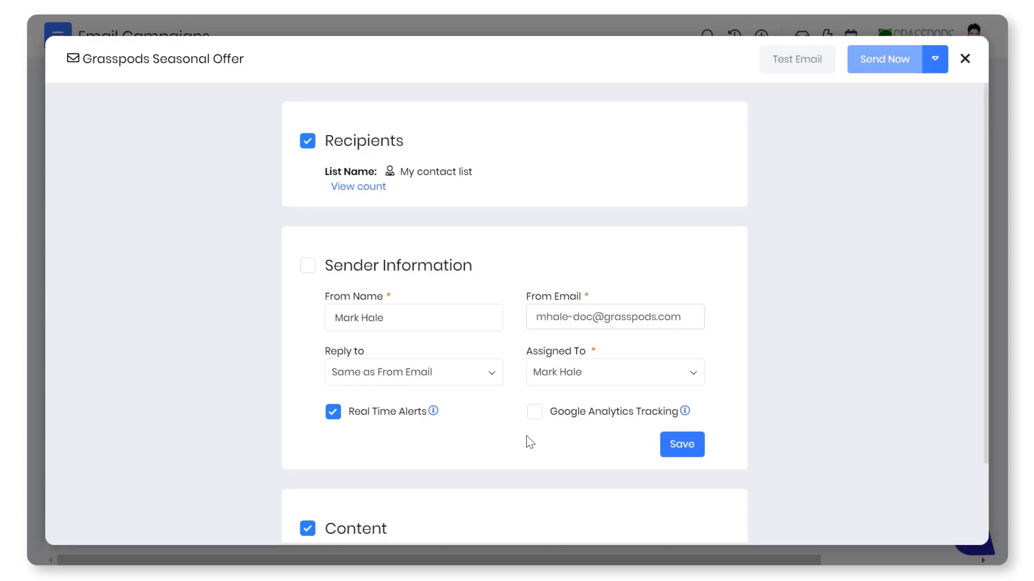
Save the sender information with Real Time Alerts enabled.
left_click(534, 412)
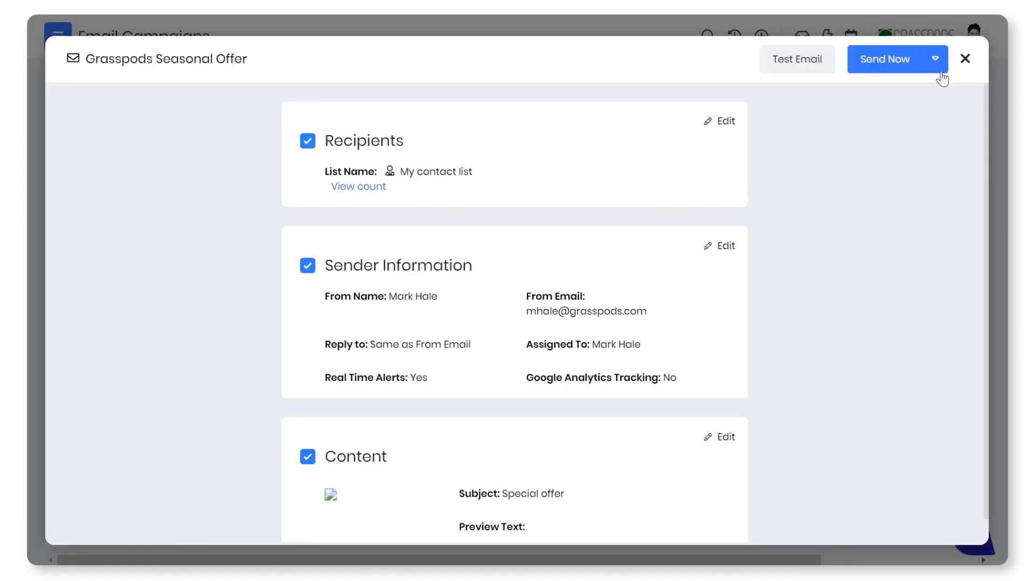
Schedule the campaign to send later and reschedule it so it becomes Queued.
left_click(935, 58)
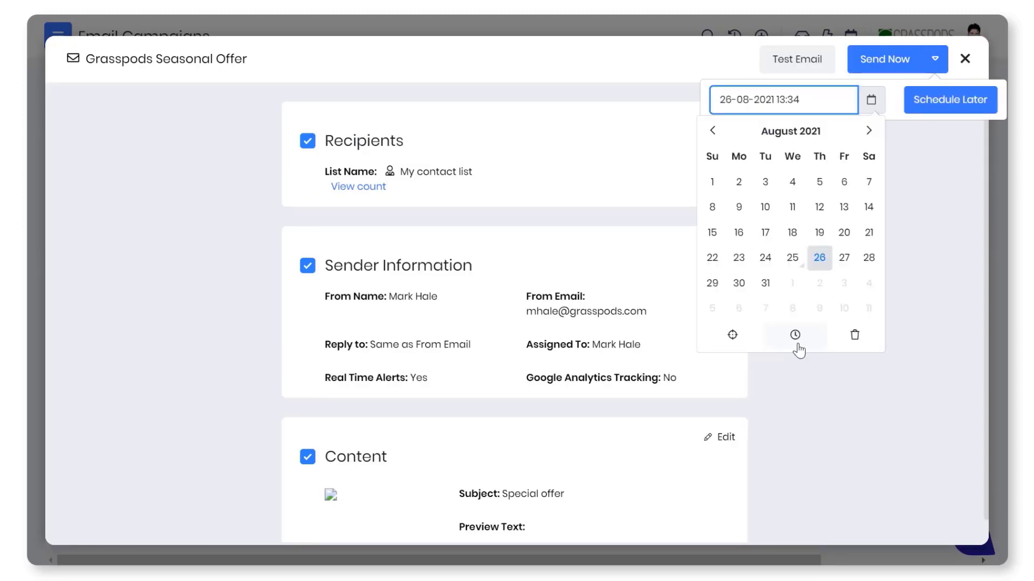
left_click(950, 99)
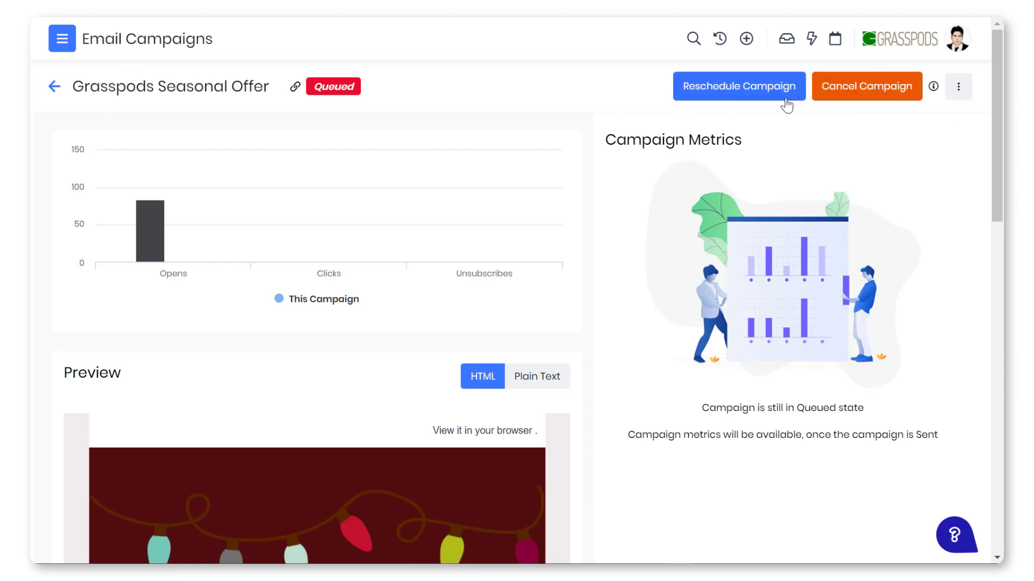
left_click(737, 86)
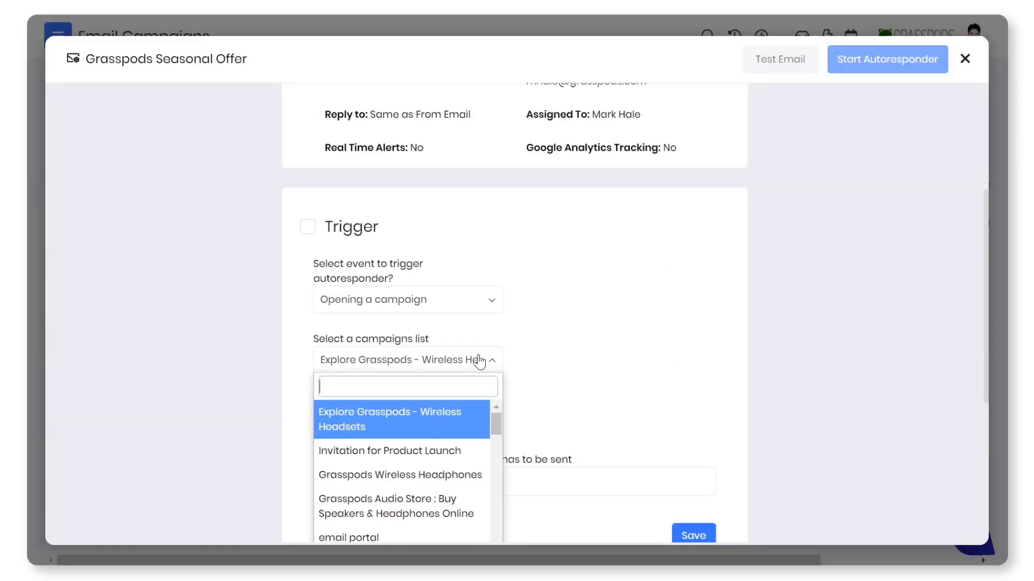
Select the campaign whose opening triggers the autoresponder.
left_click(399, 475)
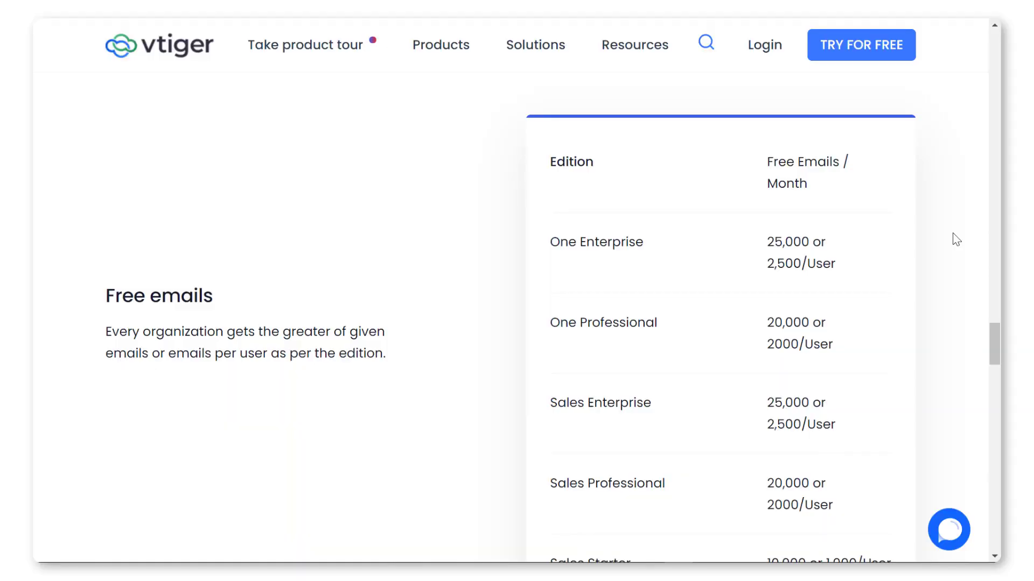
scroll("down", 3)
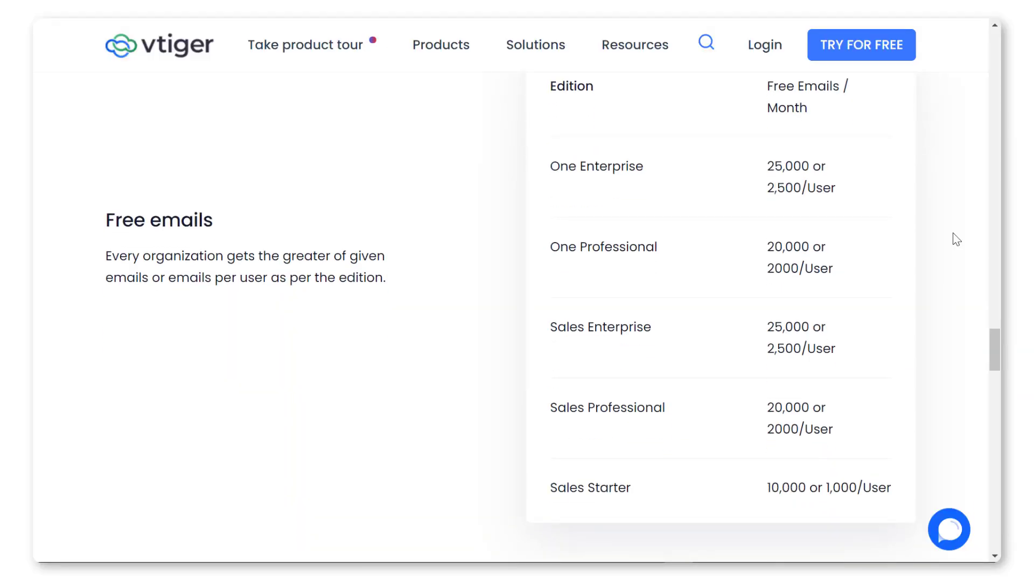